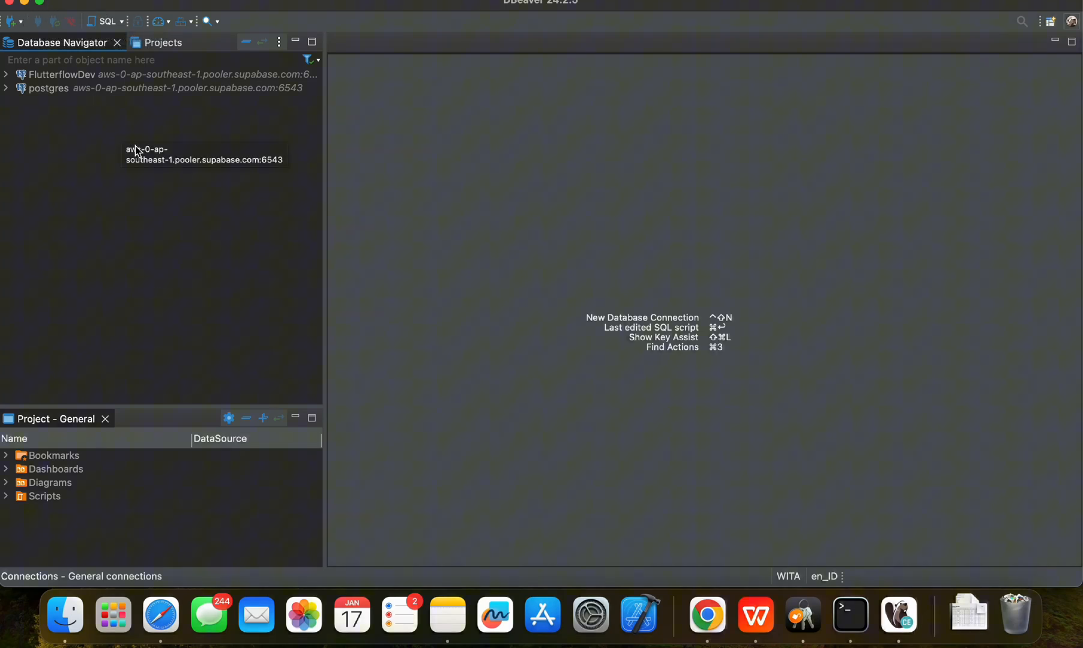
Start a new DBeaver database connection with PostgreSQL as its type
{"action": "key", "text": "cmd+tab"}
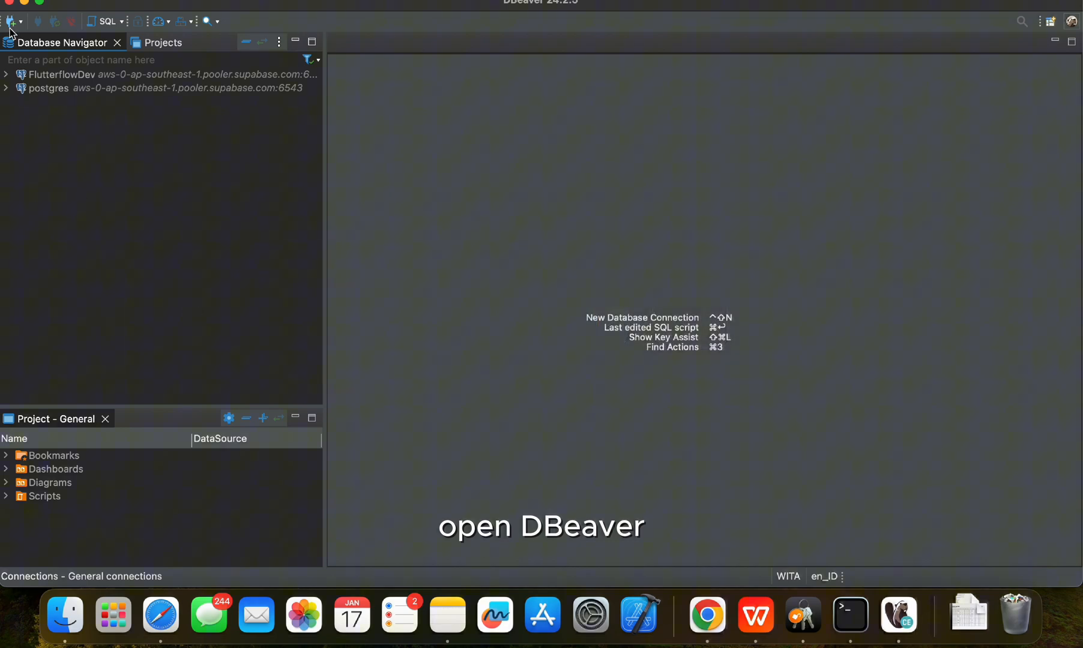
{"action": "left_click", "coordinate": [11, 22]}
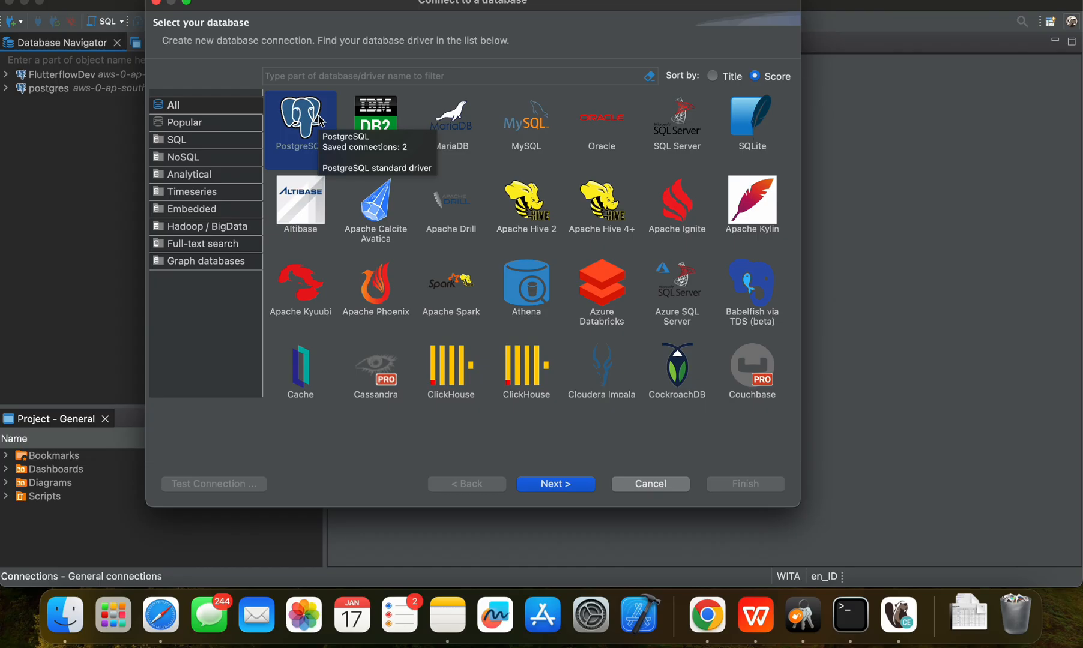
{"action": "left_click", "coordinate": [556, 484]}
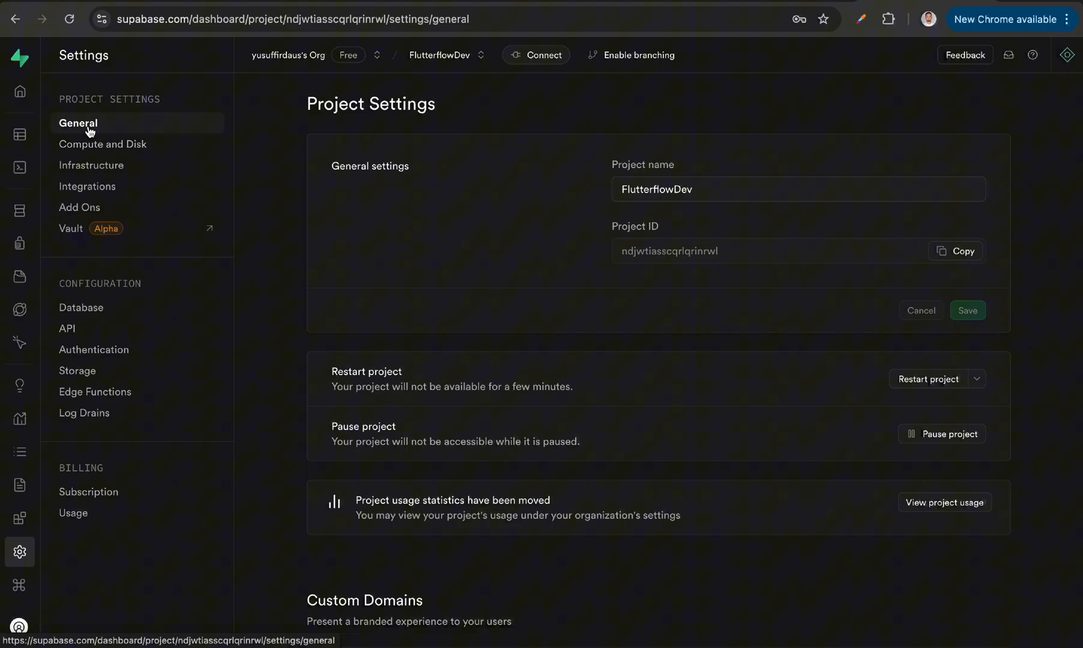
{"action": "mouse_move", "coordinate": [961, 266]}
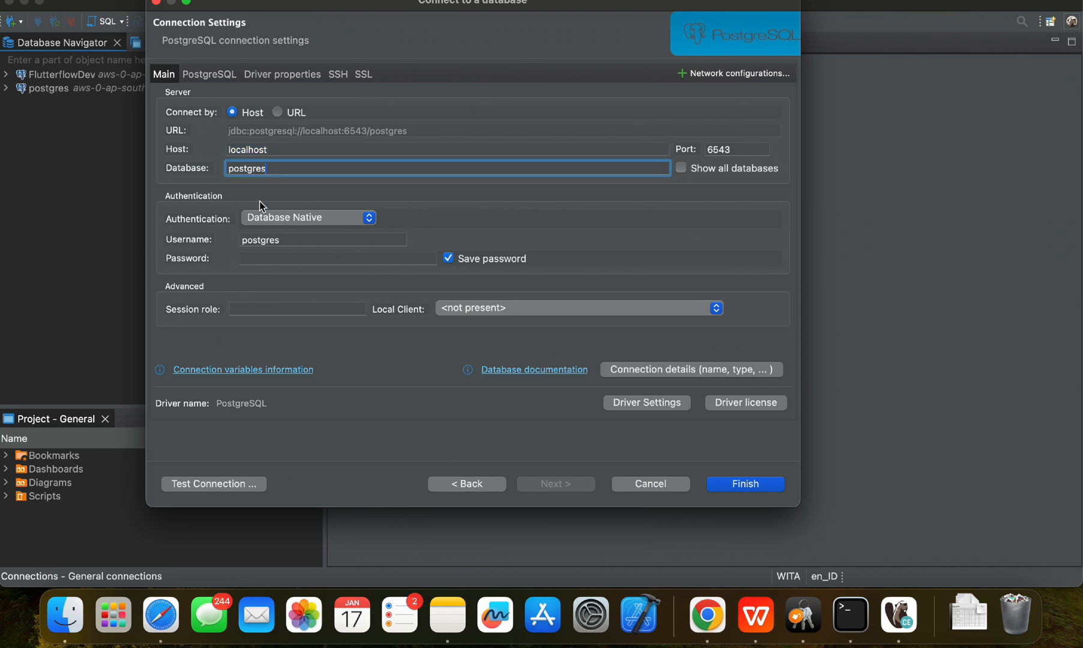
Bring up the Supabase project's database connection strings under the ORMs view
{"action": "left_click", "coordinate": [322, 240]}
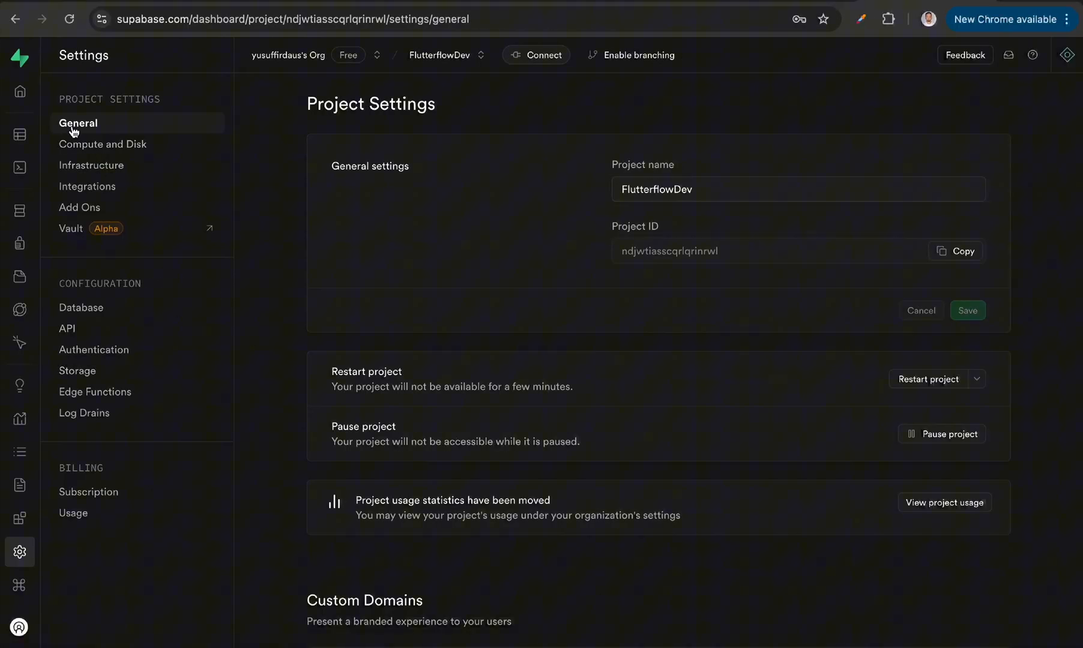
{"action": "left_click", "coordinate": [80, 308]}
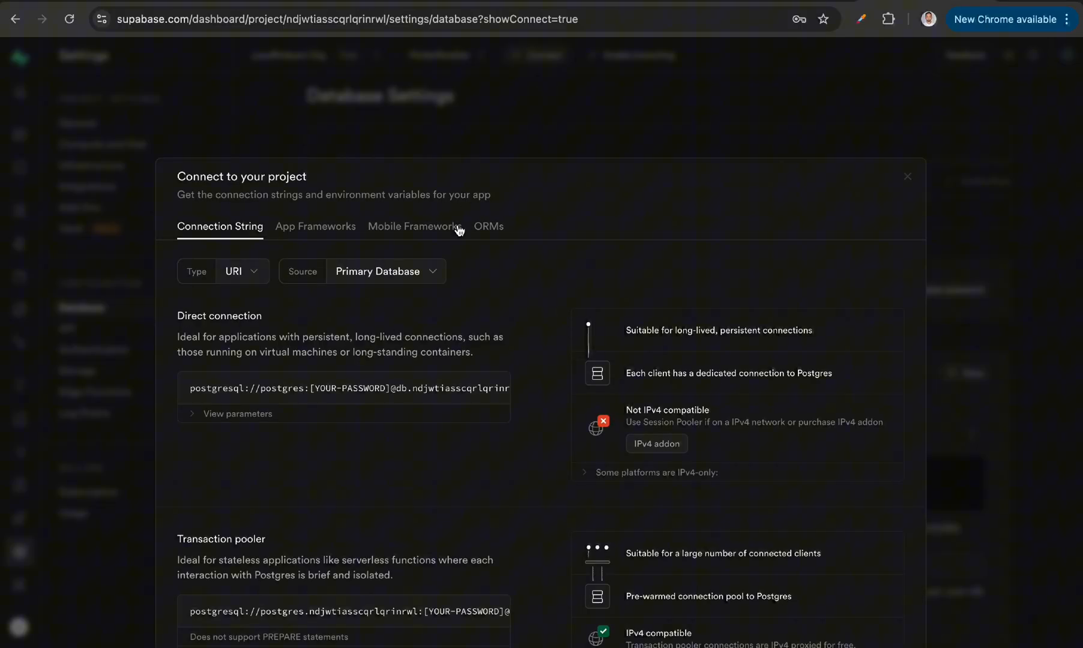
{"action": "left_click", "coordinate": [489, 227]}
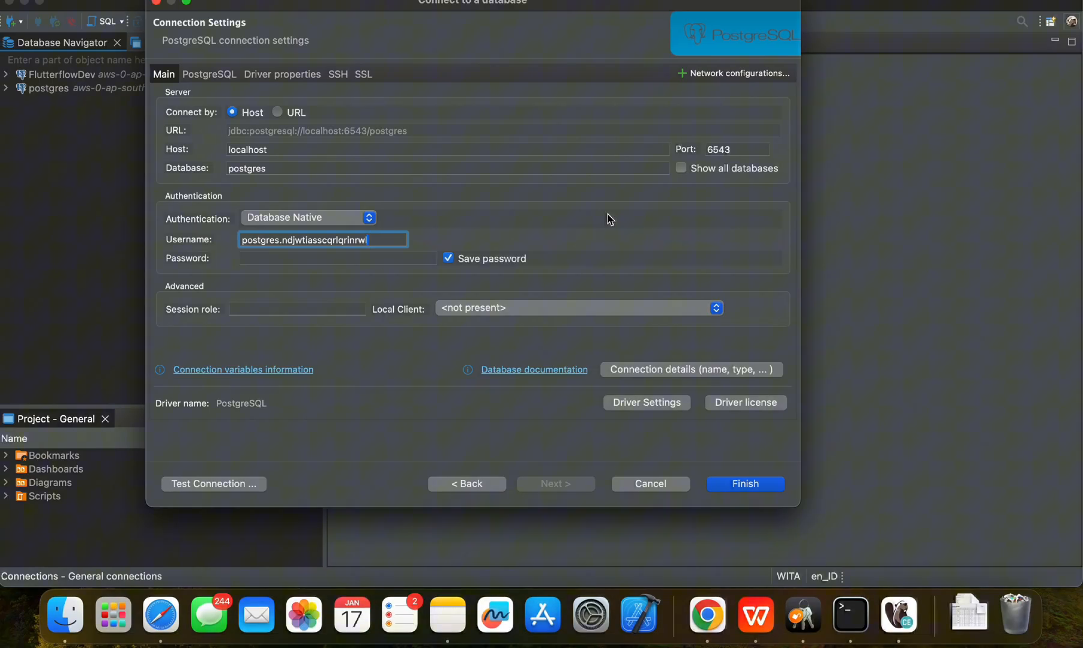
Replace the host localhost with aws-0-ap-southeast-1.pooler.supabase.com
{"action": "left_click", "coordinate": [447, 149]}
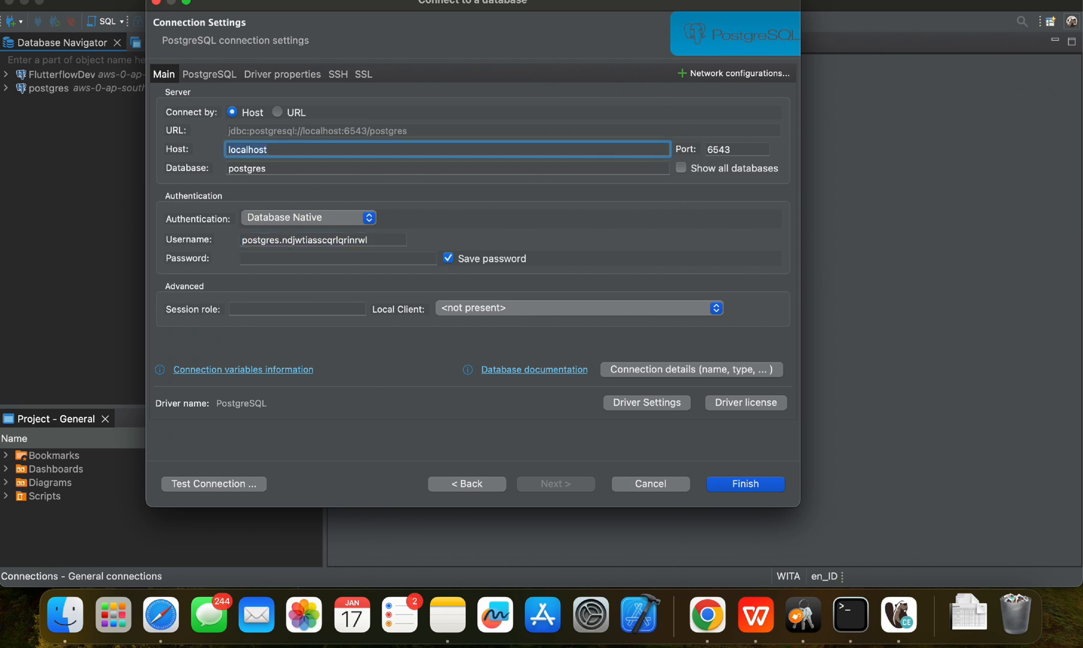
{"action": "type", "text": "aws-0-ap-southeast-1.pooler.supabase.com"}
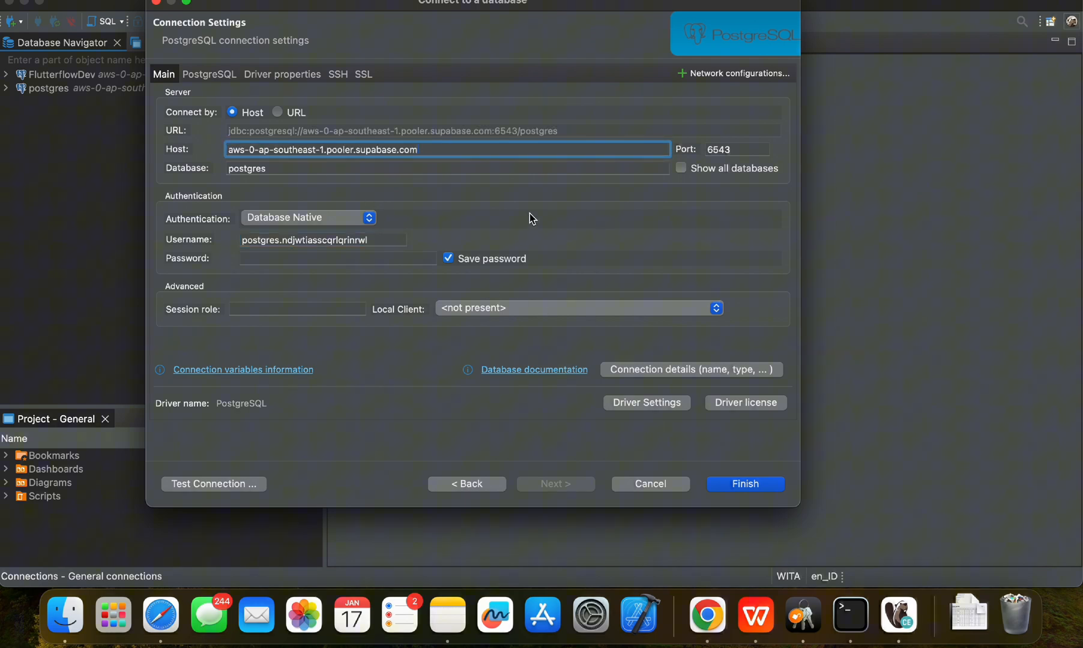
{"action": "mouse_move", "coordinate": [192, 263]}
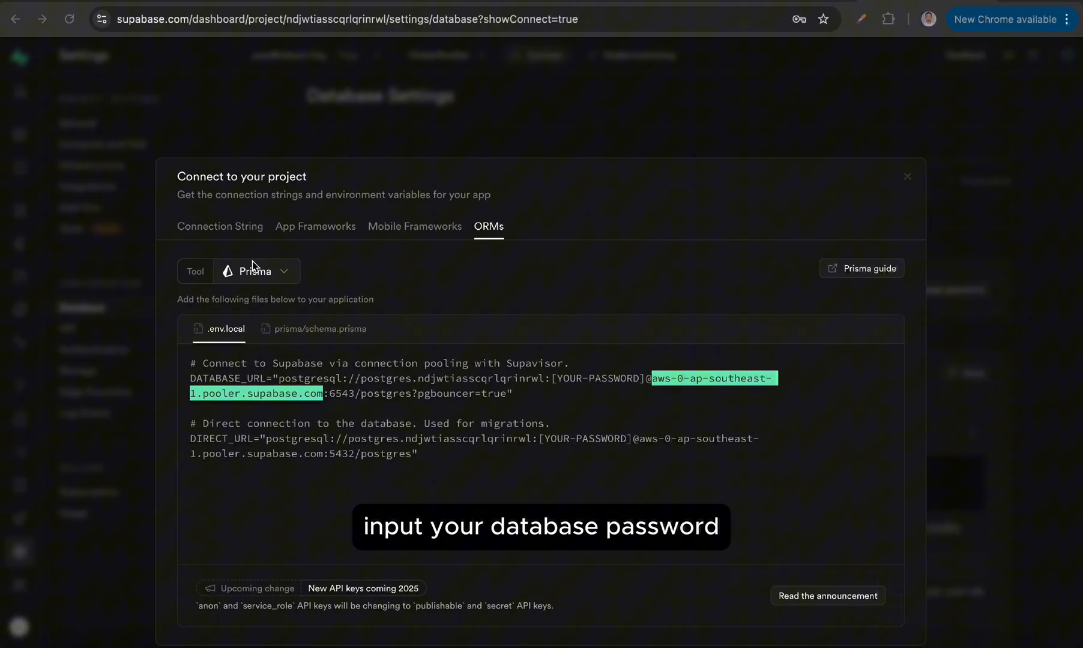
Reset the Supabase database password to a generated strong one and copy it
{"action": "left_click", "coordinate": [906, 177]}
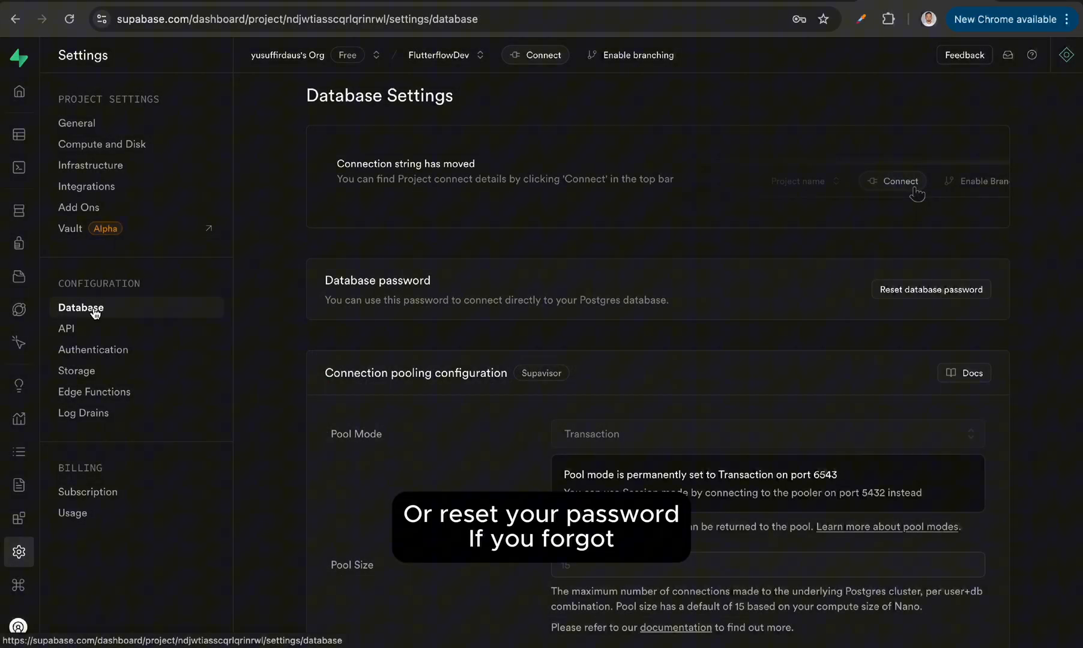
{"action": "double_click", "coordinate": [377, 279]}
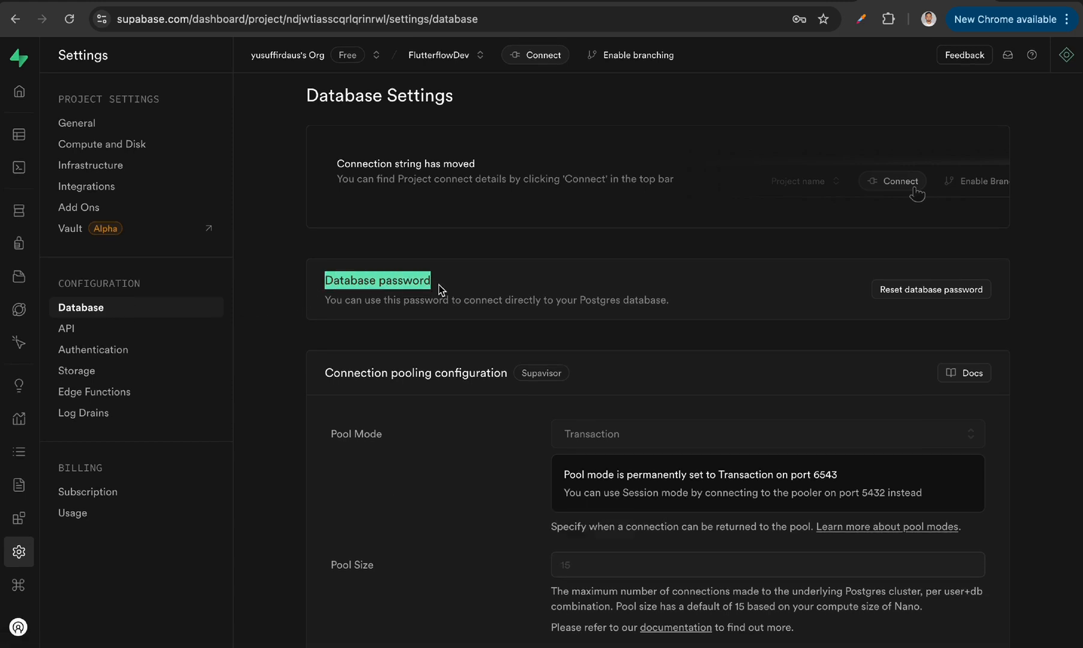
{"action": "left_click", "coordinate": [931, 290]}
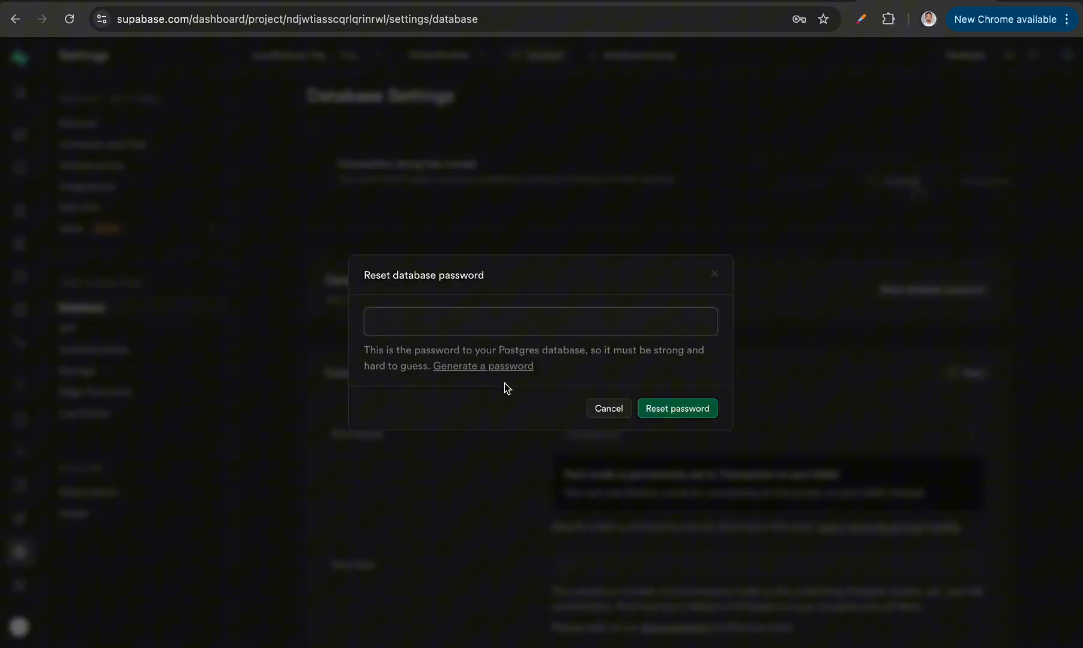
{"action": "left_click", "coordinate": [483, 367]}
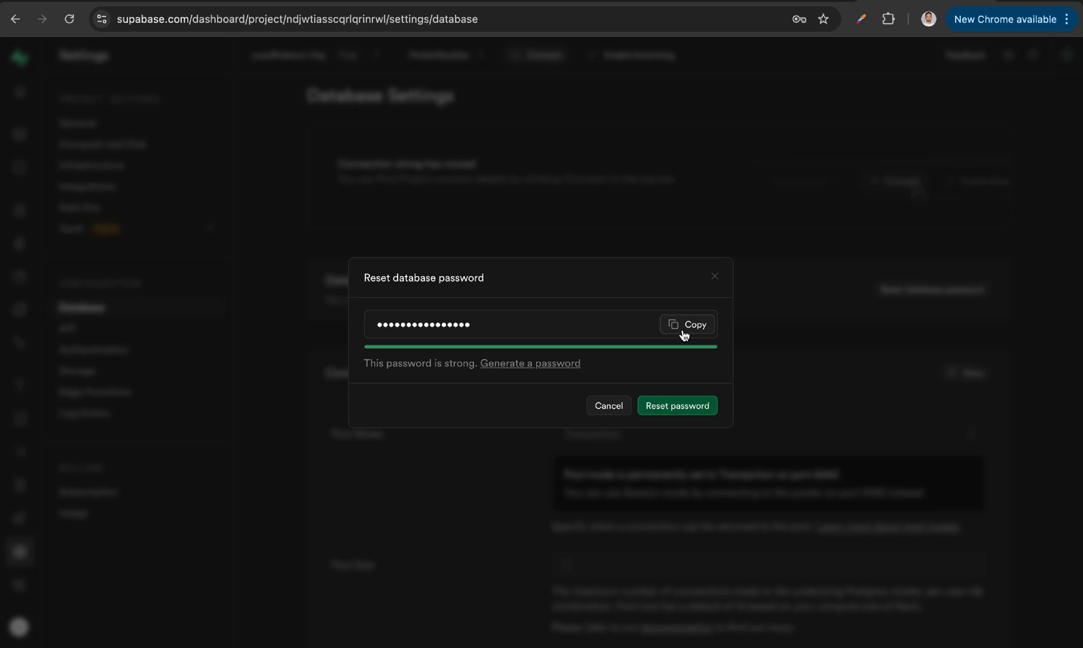
{"action": "left_click", "coordinate": [696, 324]}
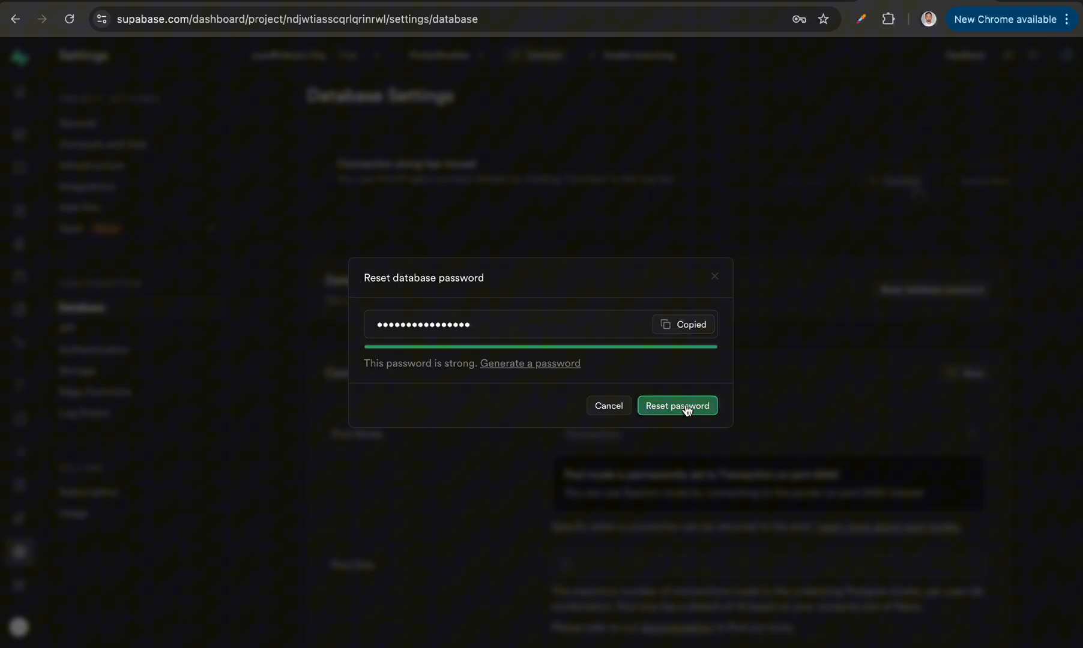
{"action": "left_click", "coordinate": [677, 406]}
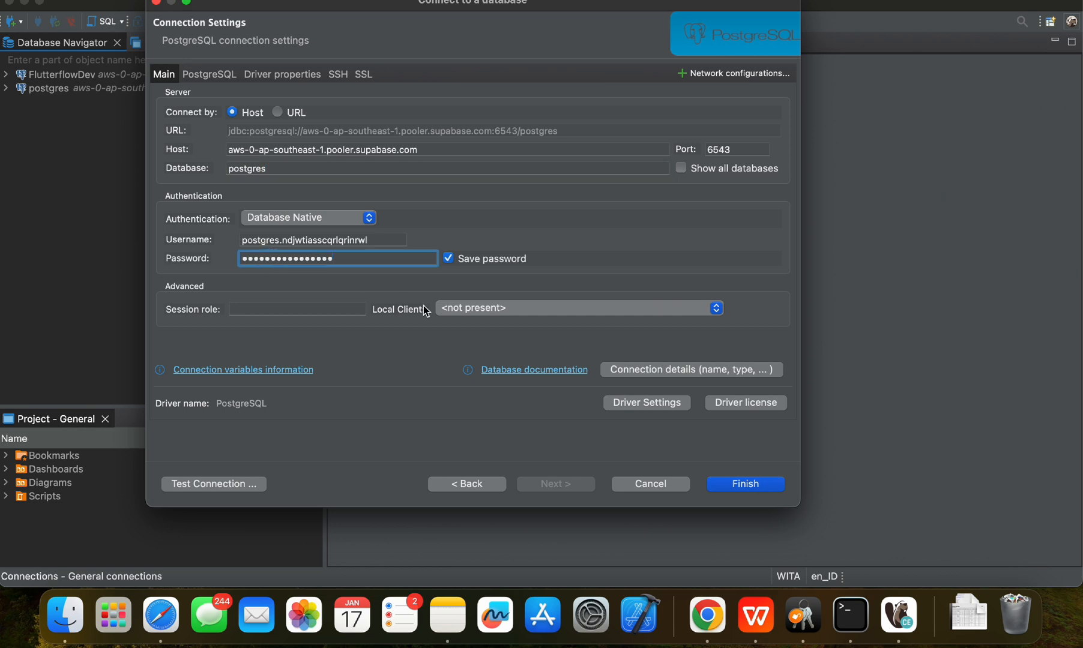
Run two failed connection tests, then set the database name back to postgres
{"action": "left_click", "coordinate": [212, 484]}
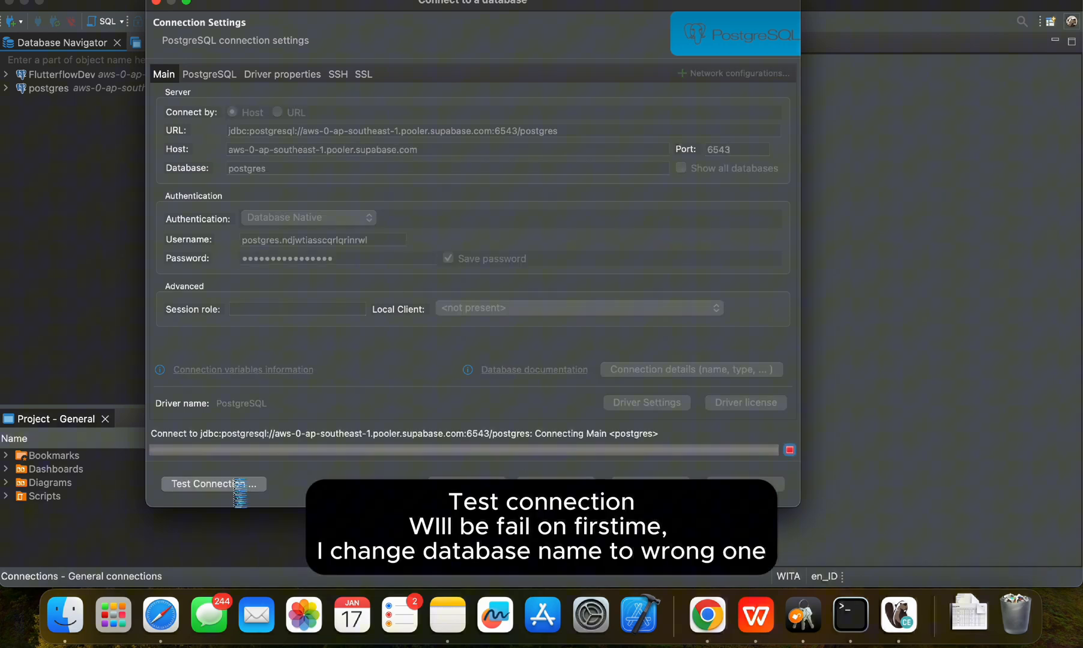
{"action": "left_click", "coordinate": [212, 484]}
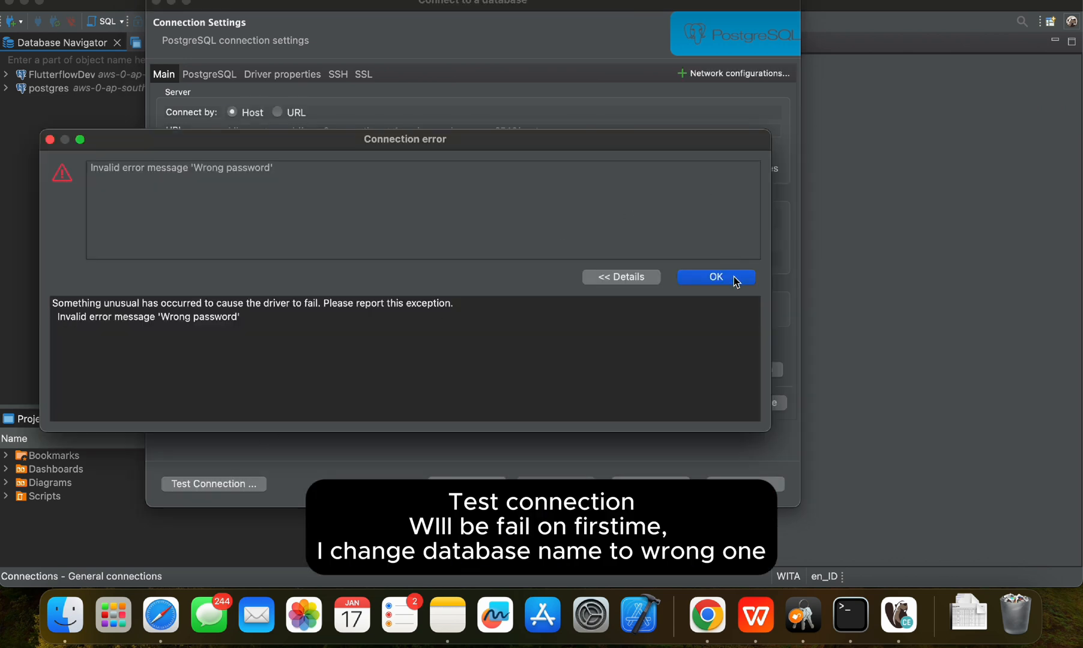
{"action": "left_click", "coordinate": [714, 278]}
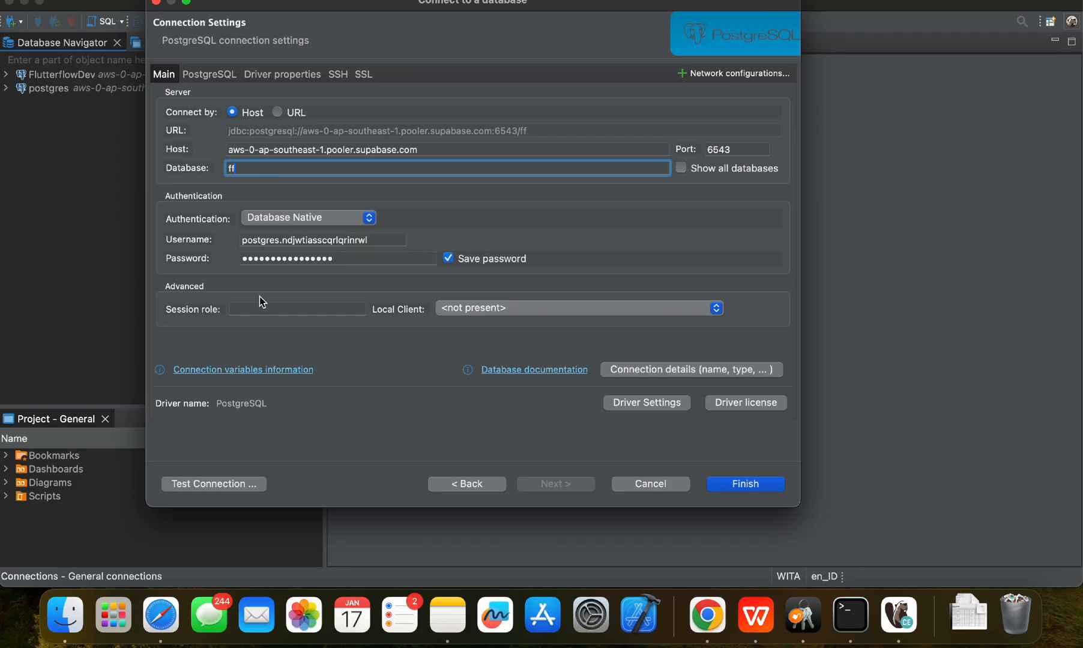
{"action": "left_click", "coordinate": [212, 484]}
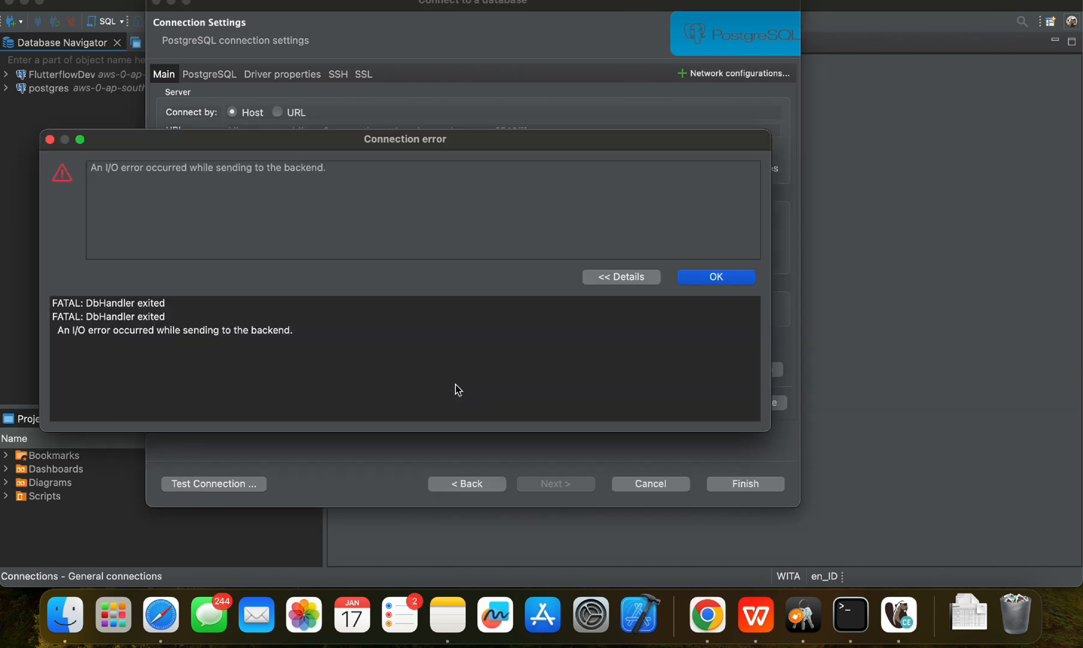
{"action": "left_click", "coordinate": [714, 277]}
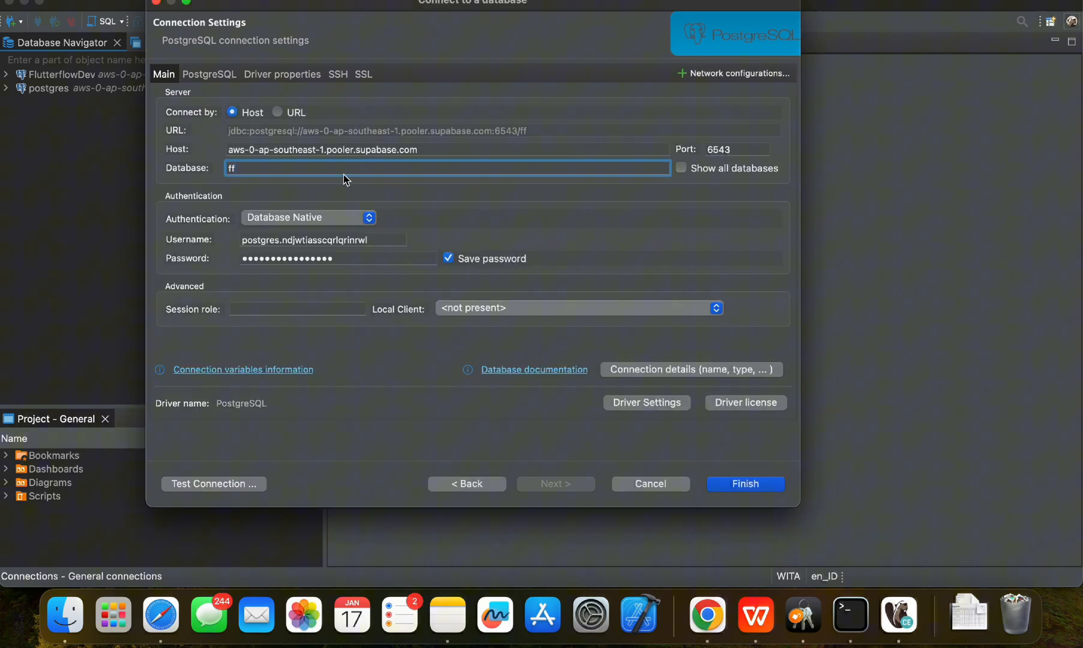
{"action": "type", "text": "postgres"}
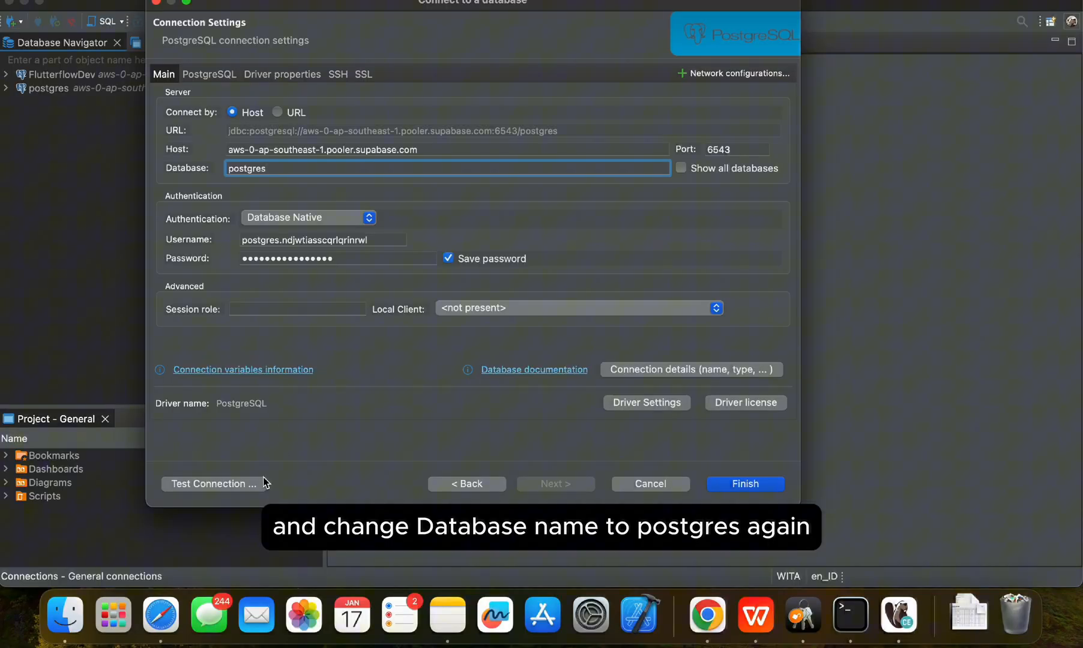
Test the connection successfully against PostgreSQL 15.8 and finish saving 'postgres 2'
{"action": "left_click", "coordinate": [212, 483]}
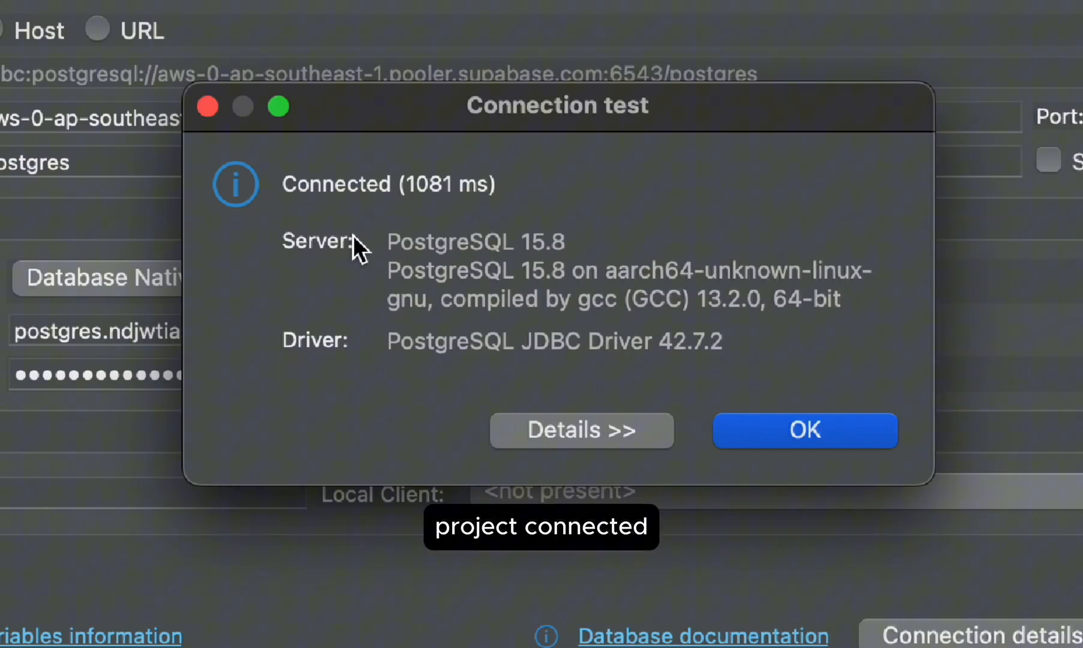
{"action": "left_click_drag", "start_coordinate": [387, 241], "coordinate": [843, 299]}
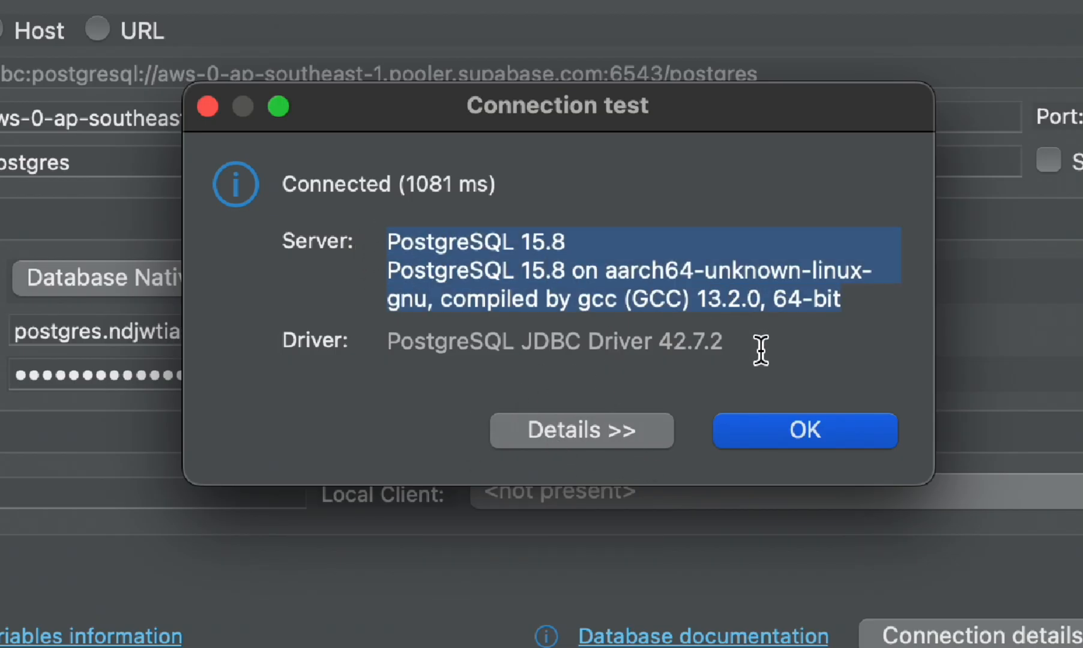
{"action": "left_click", "coordinate": [804, 429]}
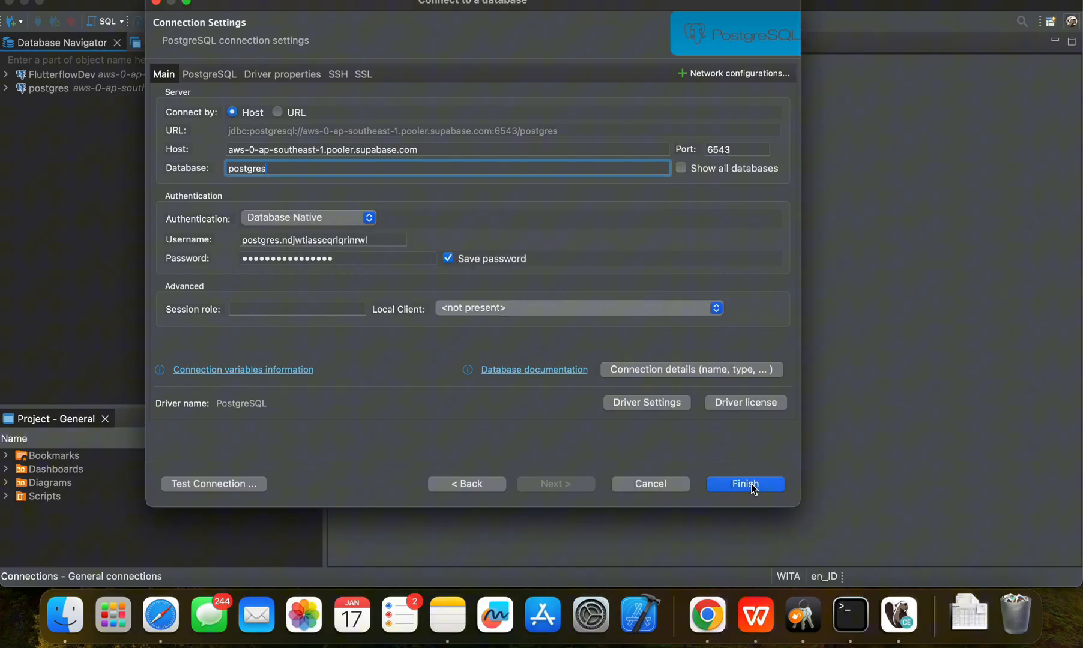
{"action": "left_click", "coordinate": [746, 484]}
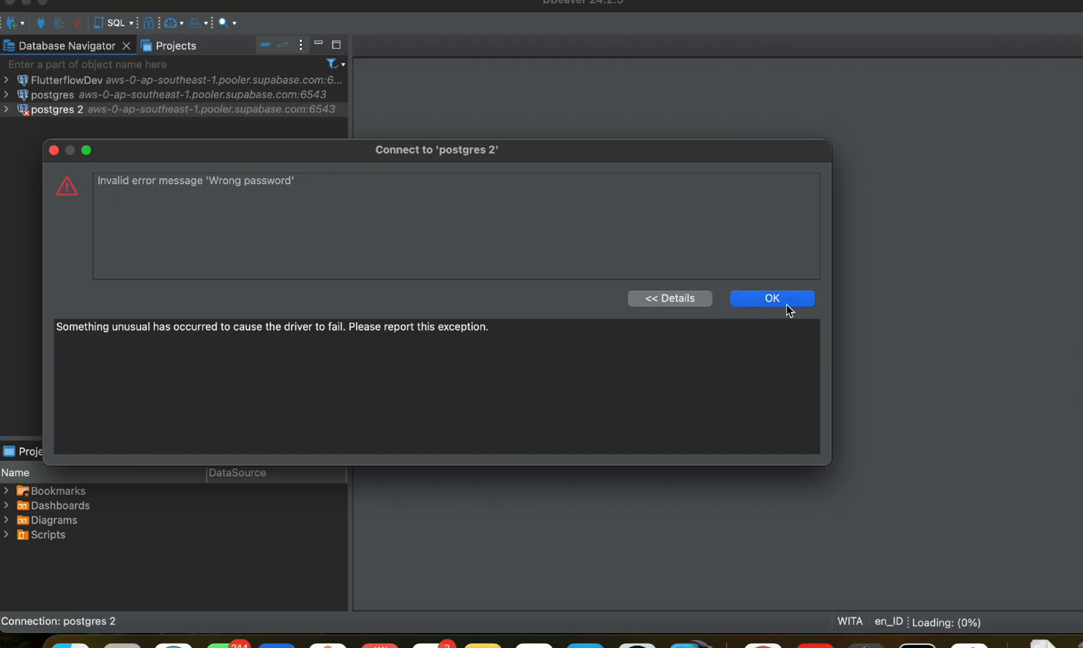
Open 'postgres 2' and expand Databases > postgres > Schemas to list auth, public, storage
{"action": "left_click", "coordinate": [772, 298]}
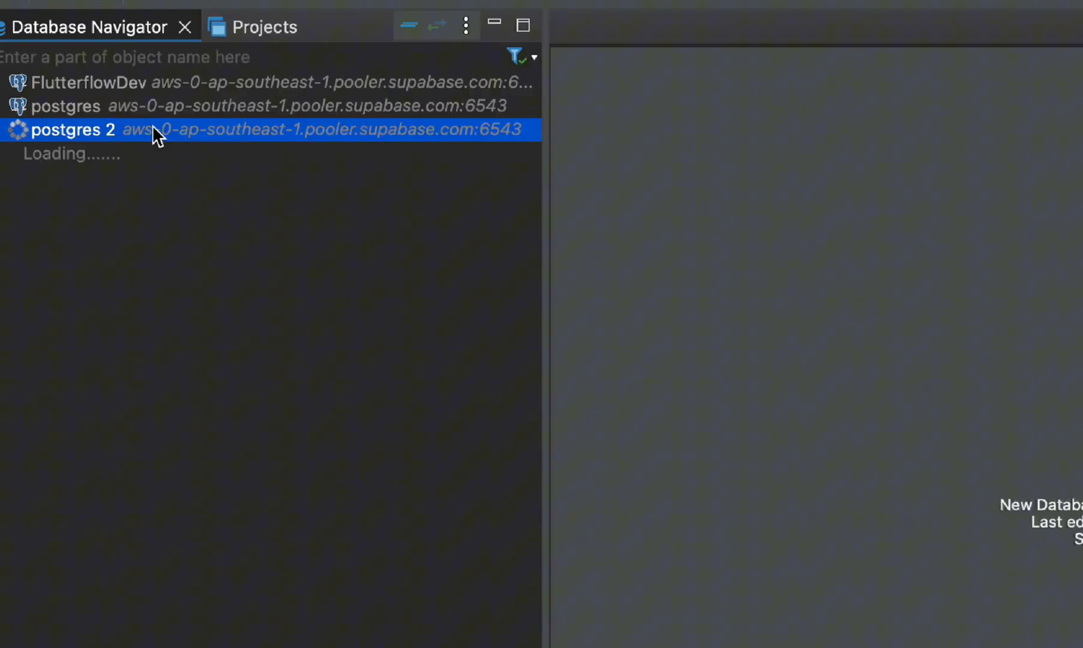
{"action": "left_click", "coordinate": [67, 130]}
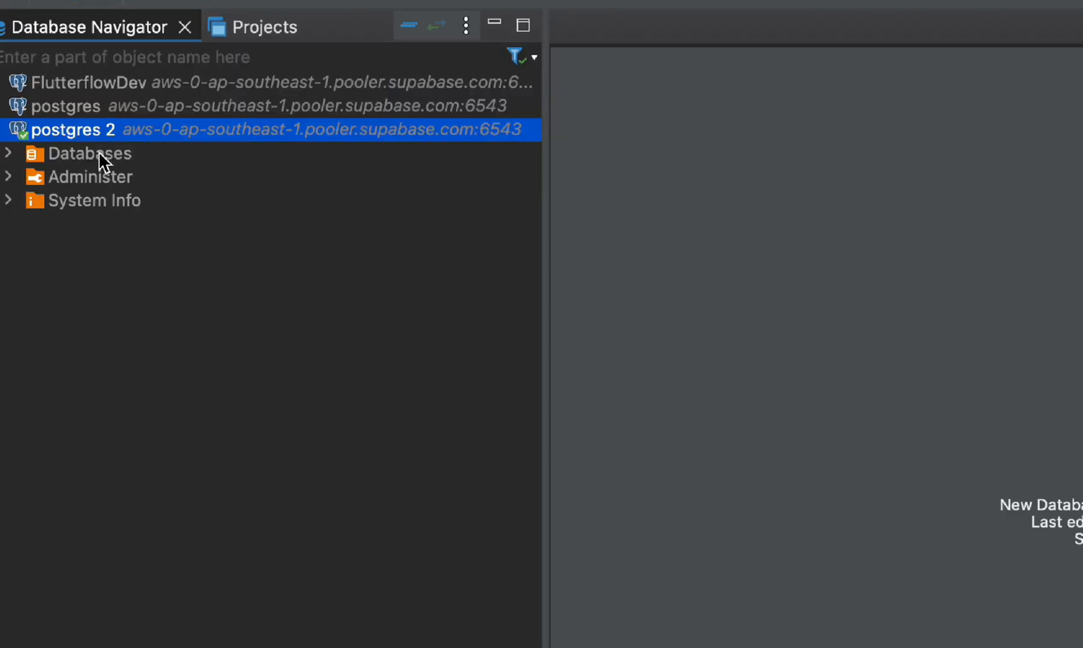
{"action": "double_click", "coordinate": [70, 130]}
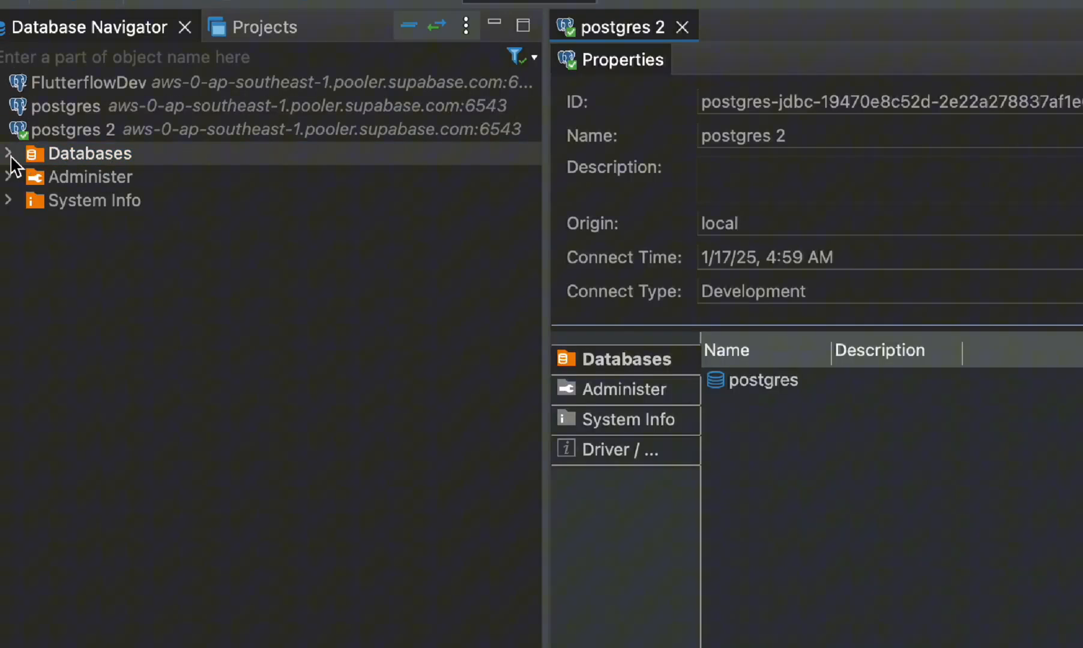
{"action": "left_click", "coordinate": [9, 154]}
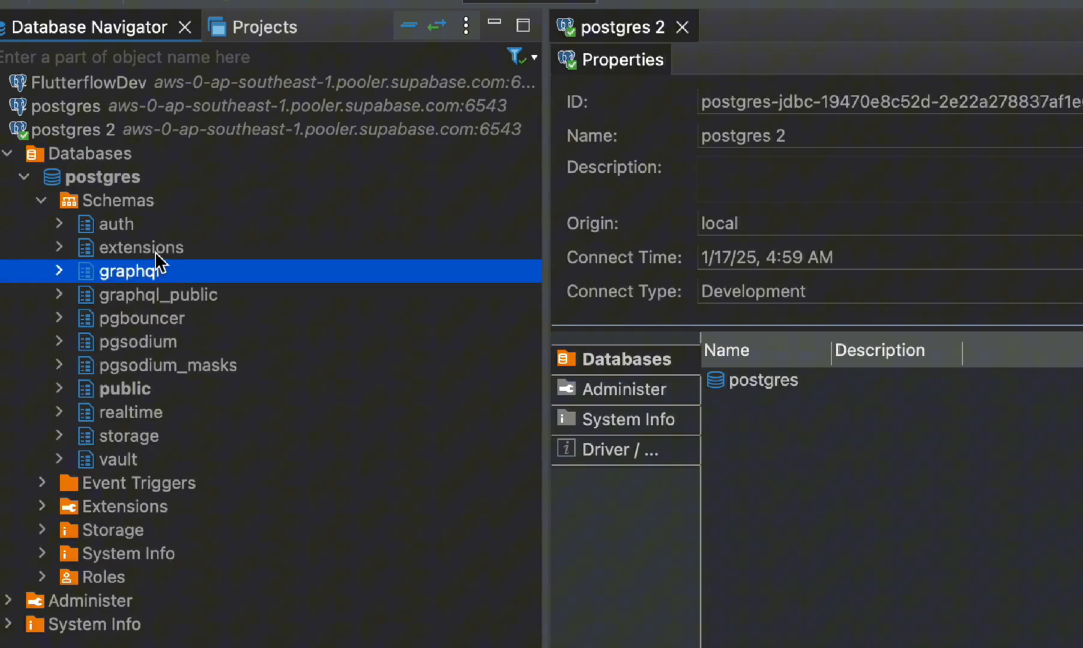
{"action": "mouse_move", "coordinate": [59, 393]}
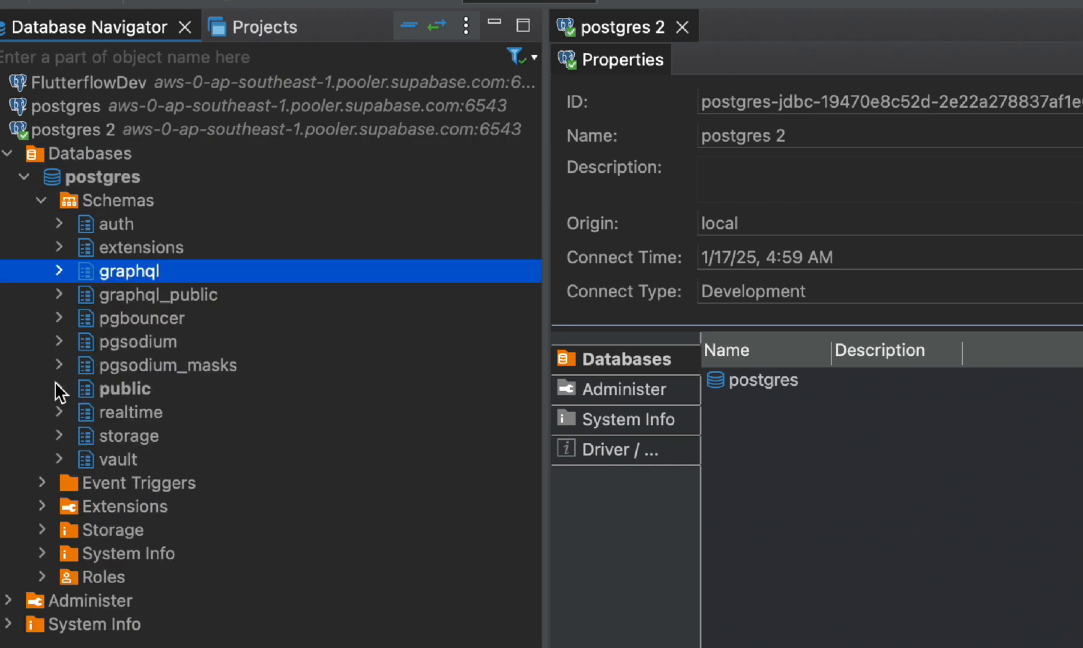